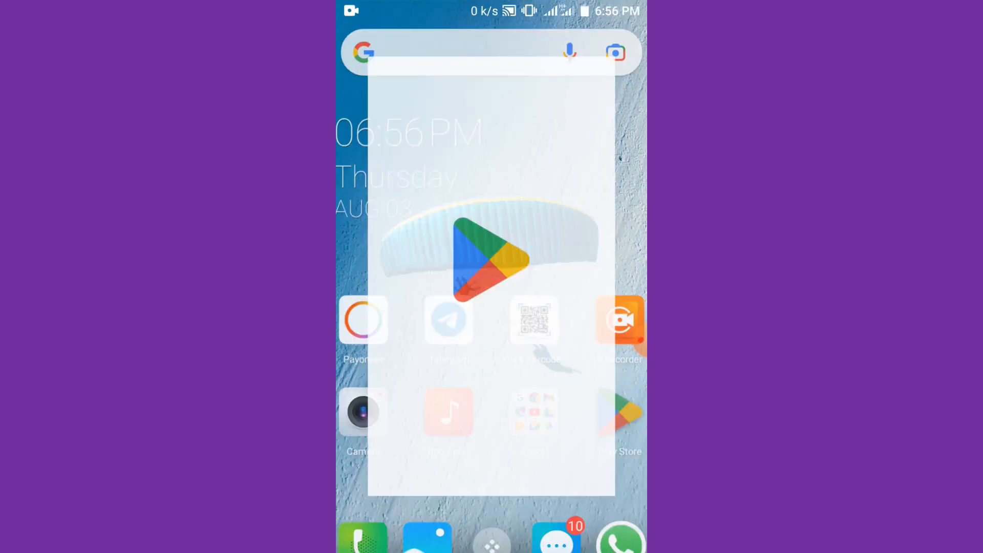
Step: Find Payoneer in the Play Store by searching 'payoneer', install it, and launch it
left_click(491, 260)
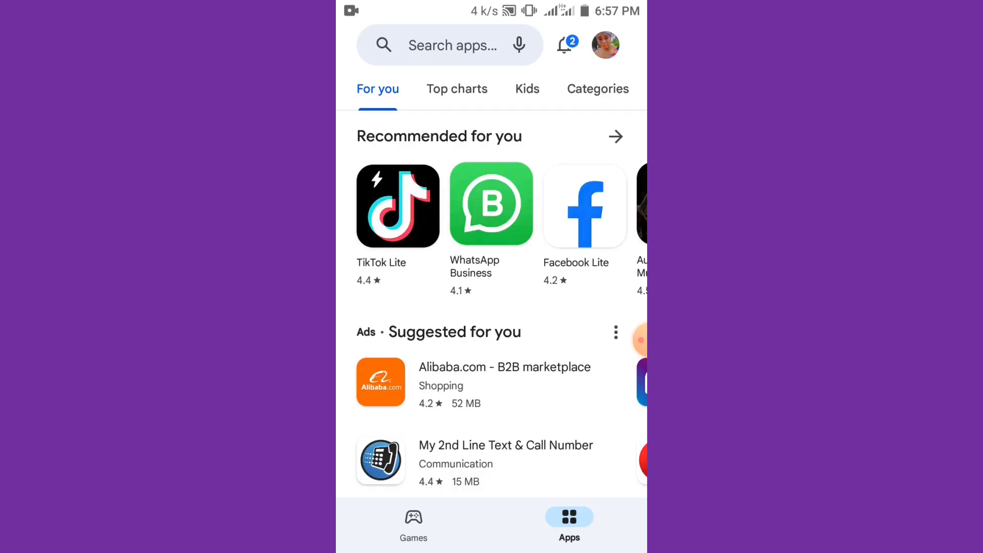
type("payoneer")
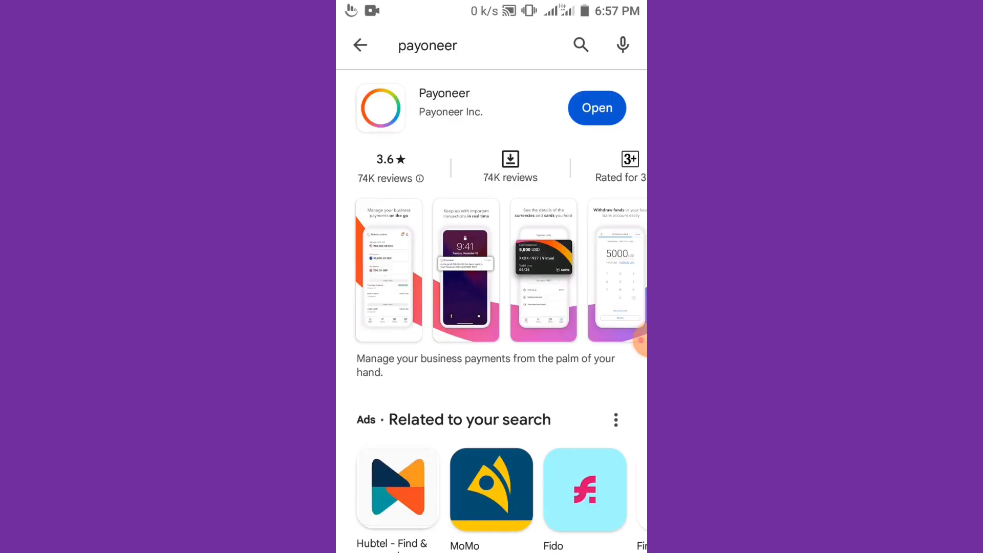
left_click(595, 107)
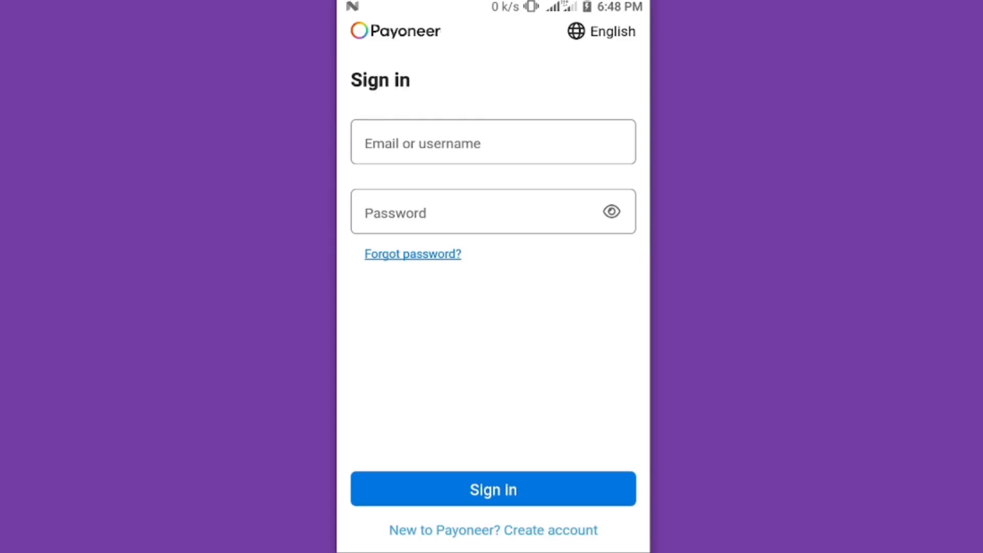
Step: Sign in, skip fingerprint setup, and switch the app to dark mode
left_click(492, 488)
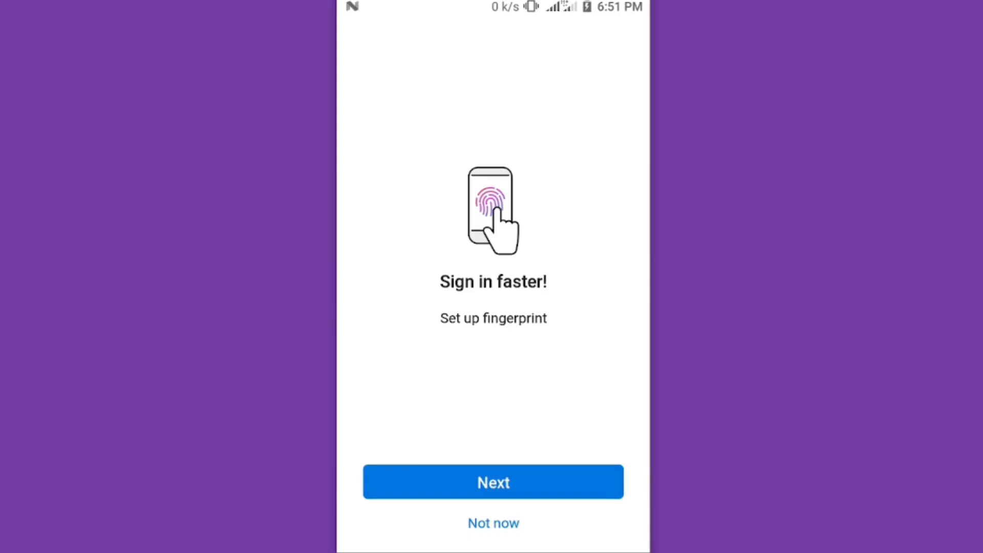
left_click(493, 482)
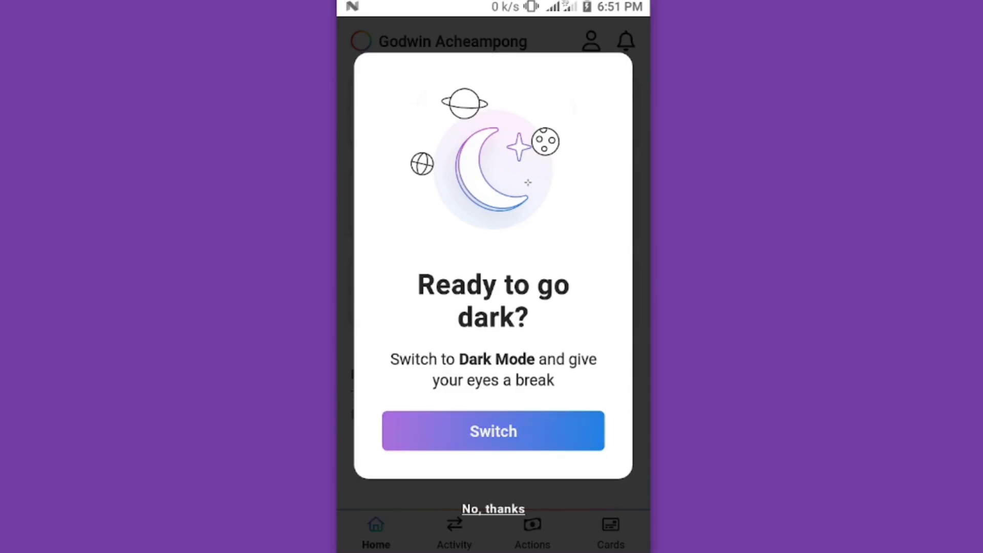
left_click(493, 430)
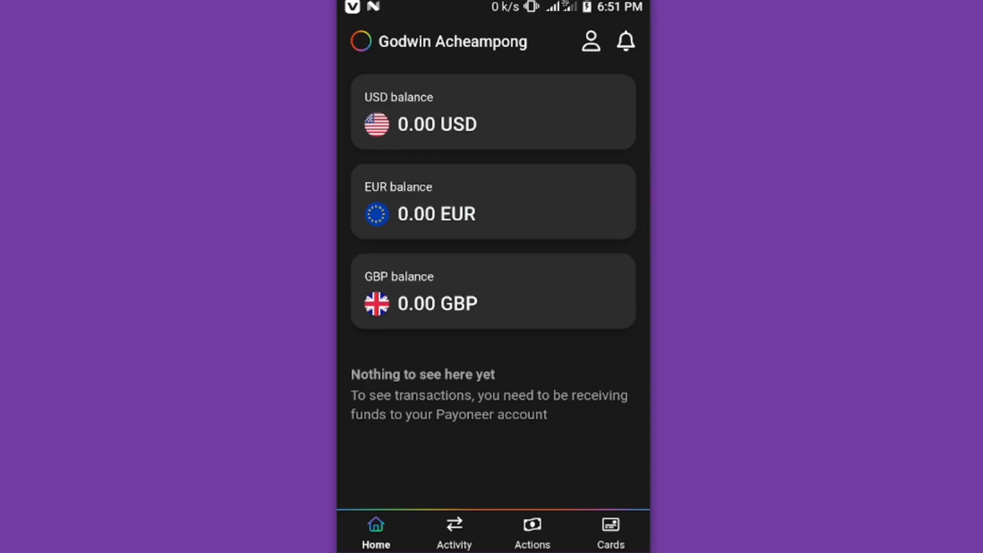
left_click(453, 531)
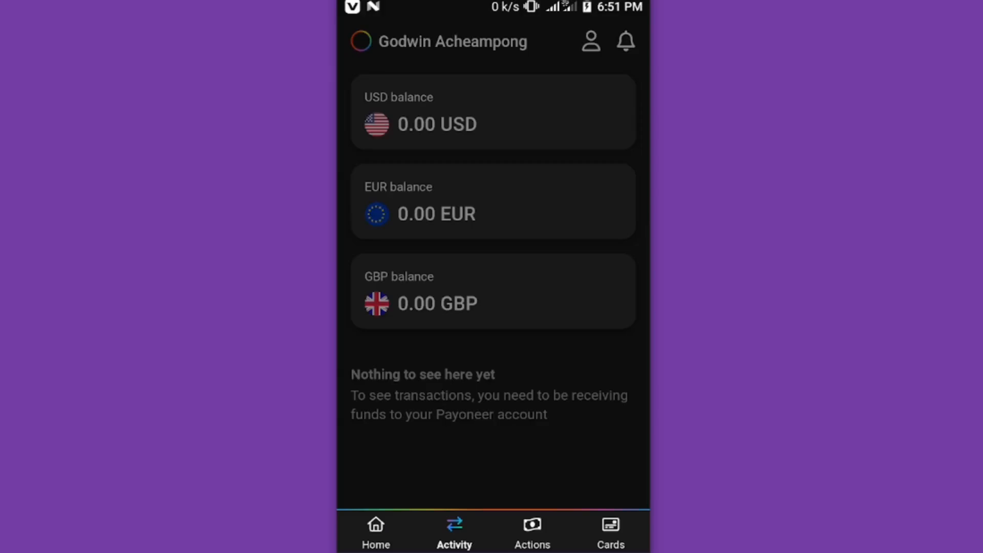
left_click(453, 532)
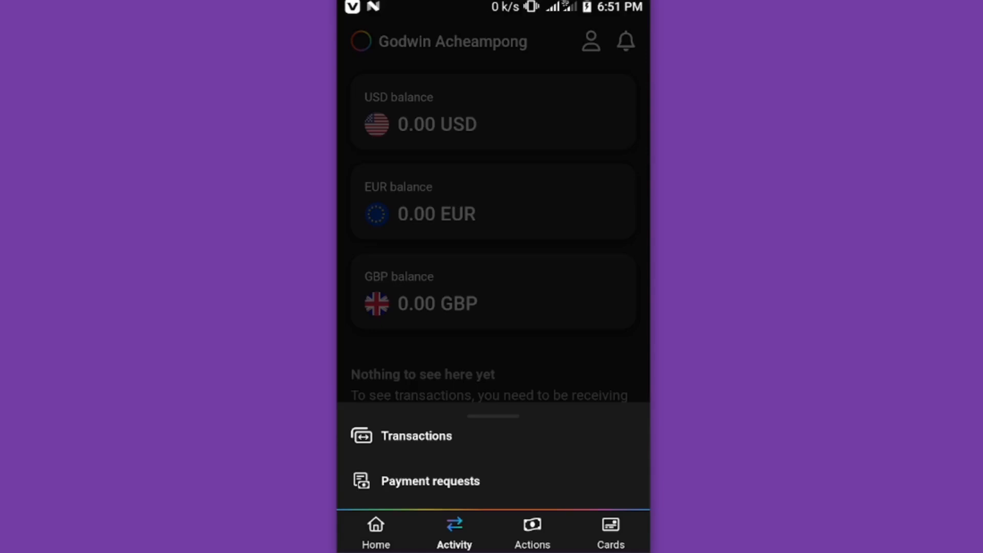
left_click(530, 534)
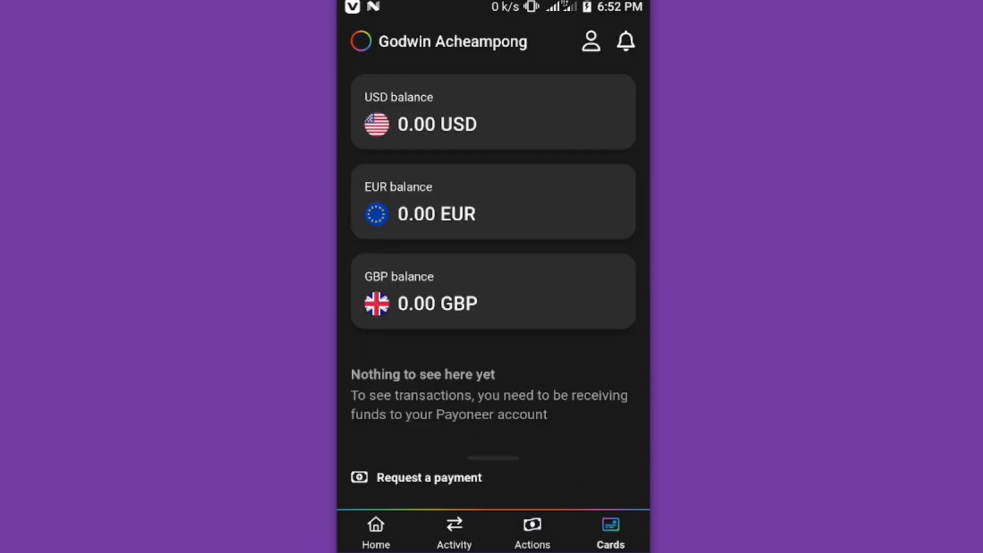
left_click(609, 530)
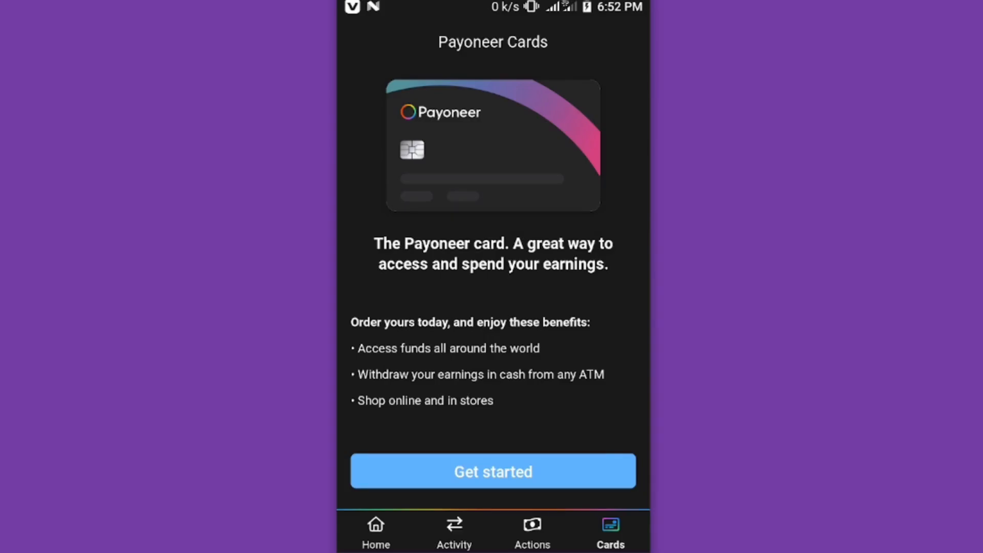
left_click(376, 530)
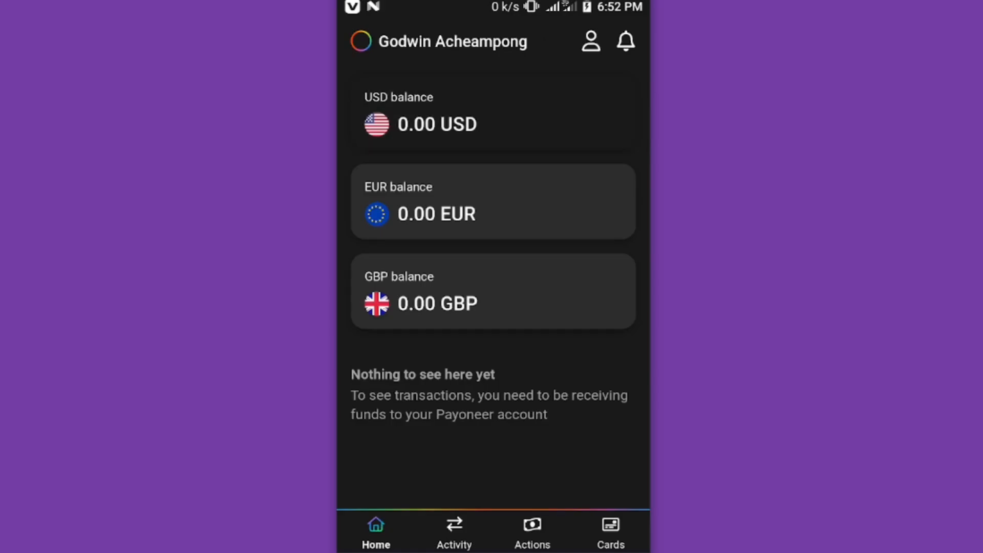
left_click(492, 123)
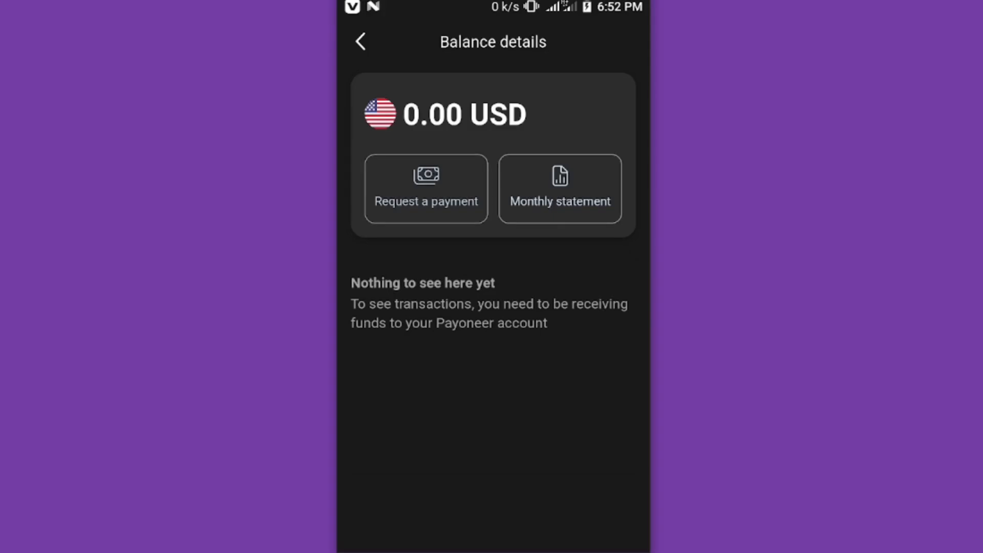
left_click(426, 187)
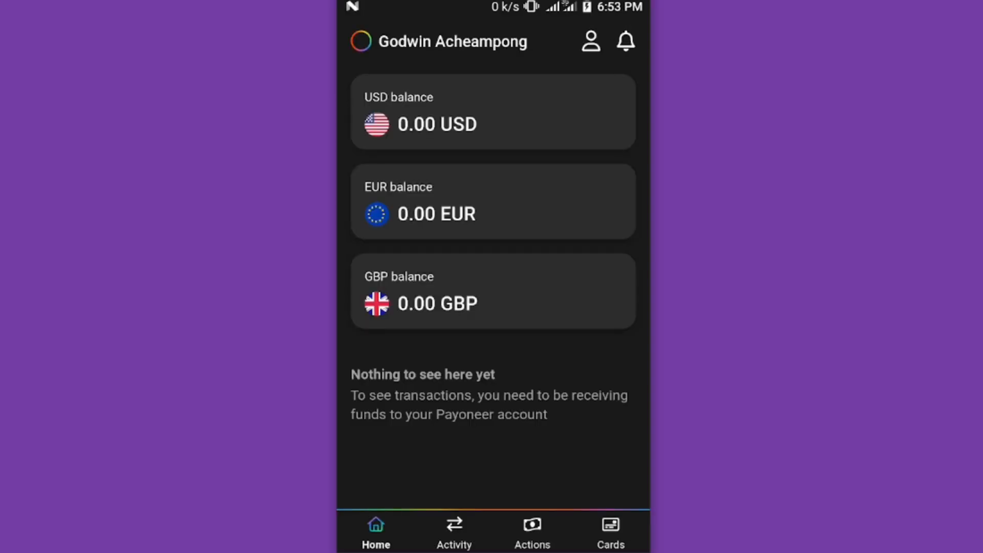
left_click(590, 41)
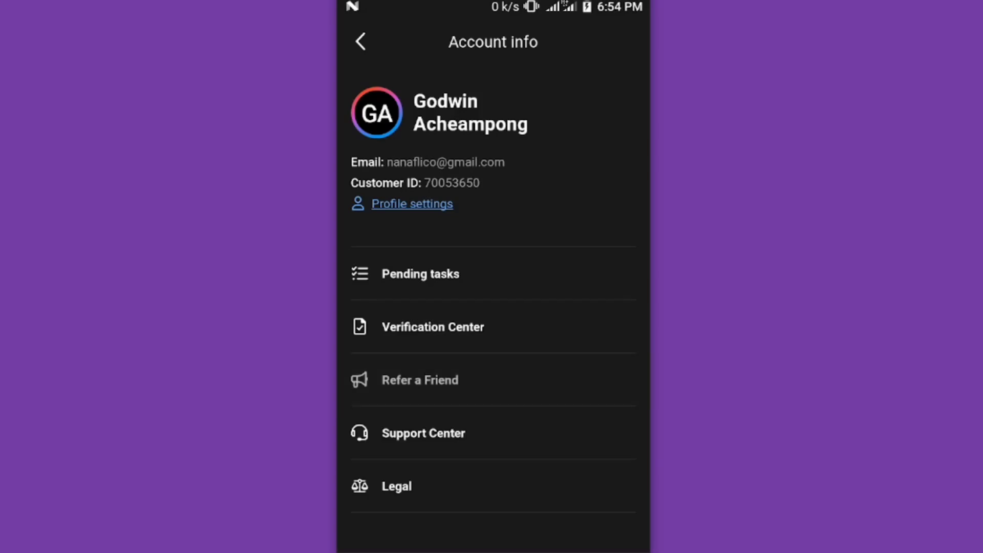
left_click(420, 380)
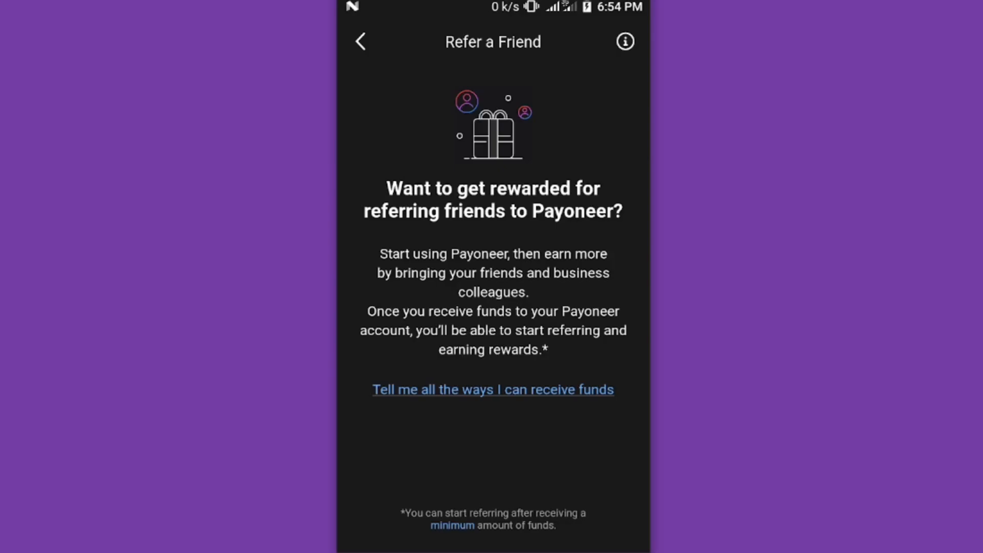
left_click(361, 41)
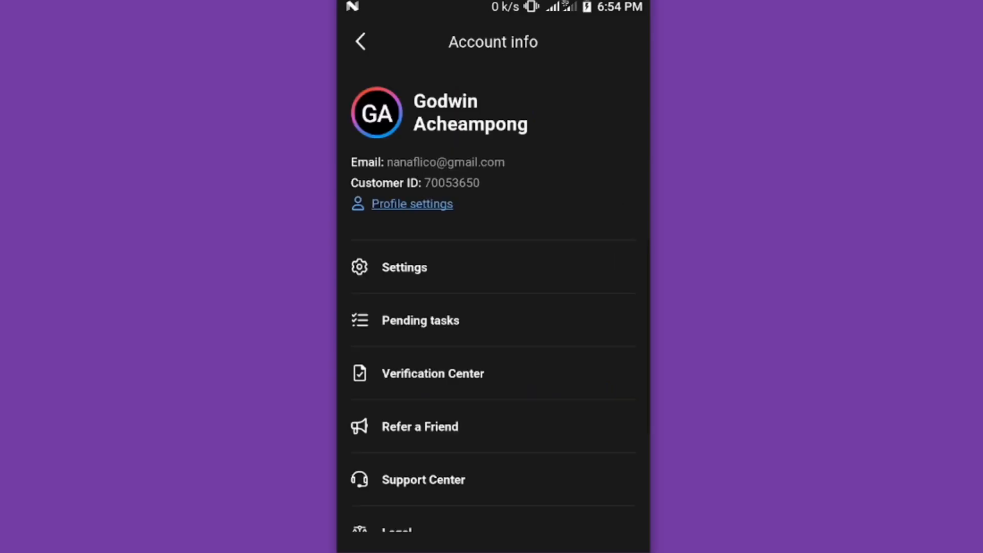
left_click(404, 267)
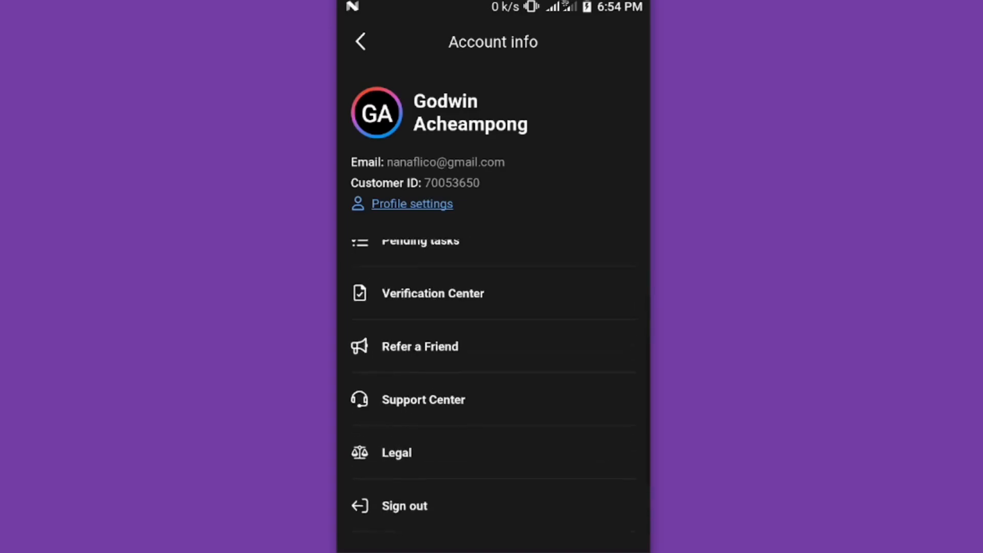
left_click(360, 41)
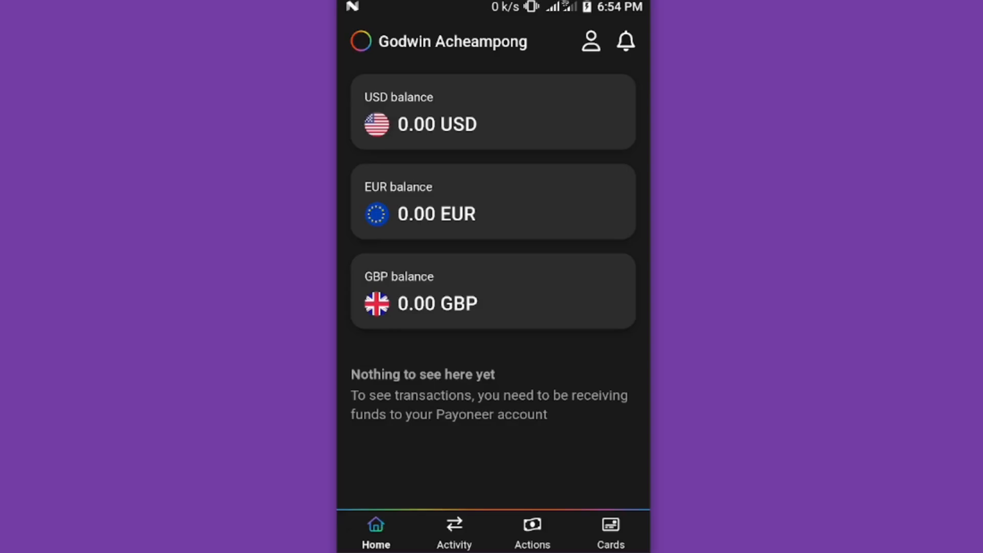
left_click(531, 532)
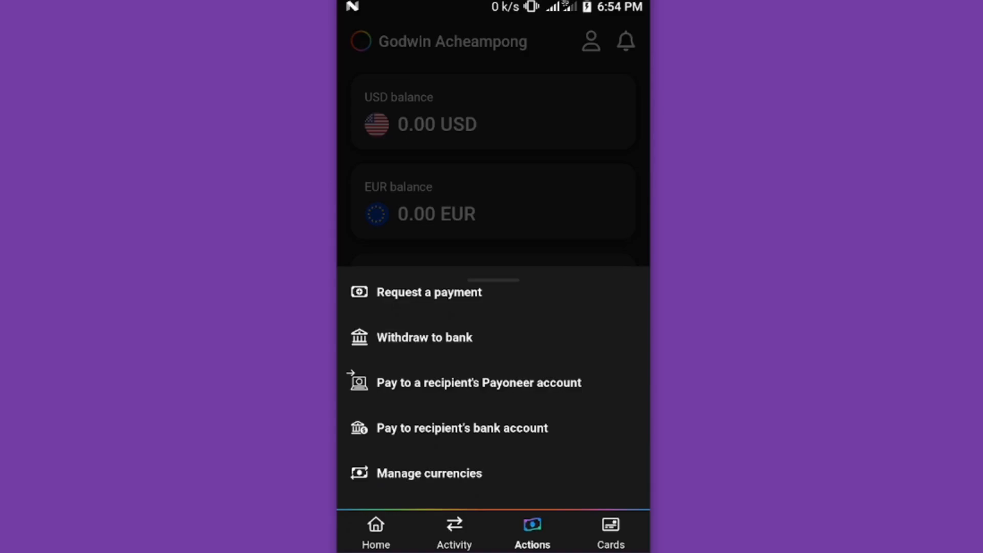
left_click(430, 473)
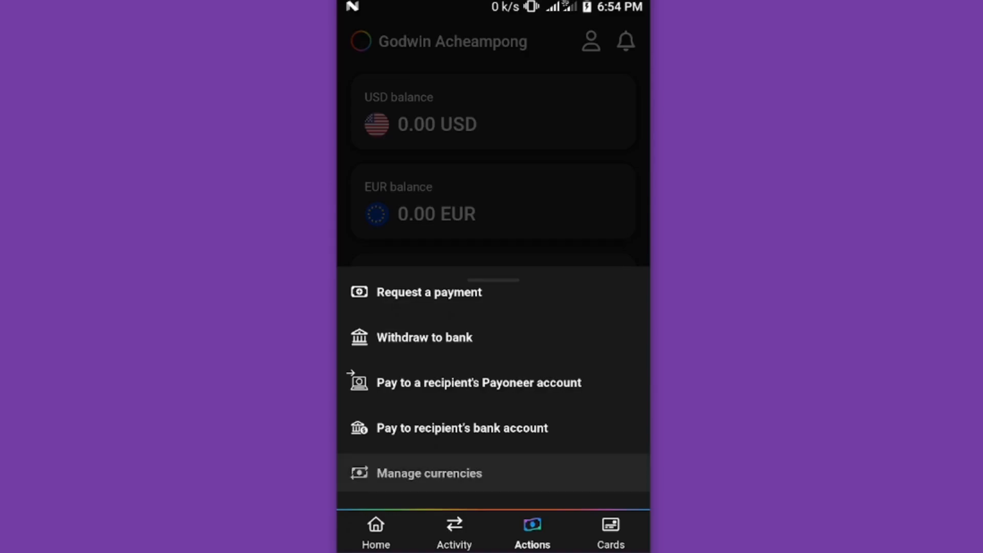
left_click(429, 473)
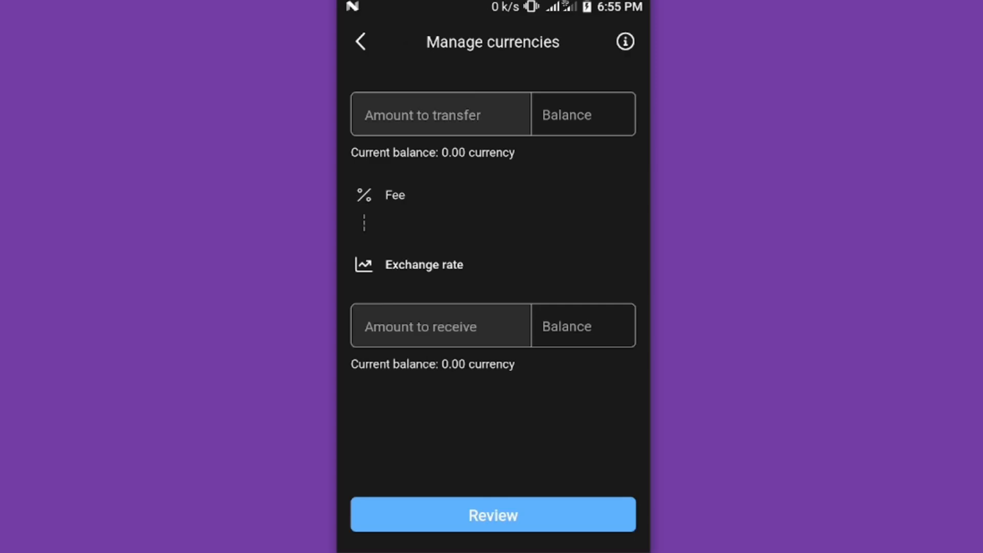
left_click(361, 41)
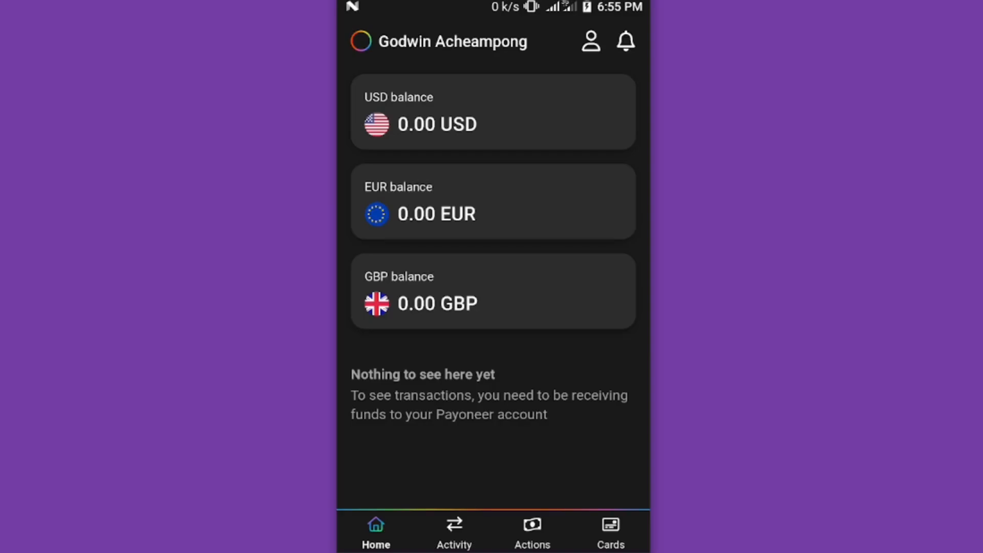